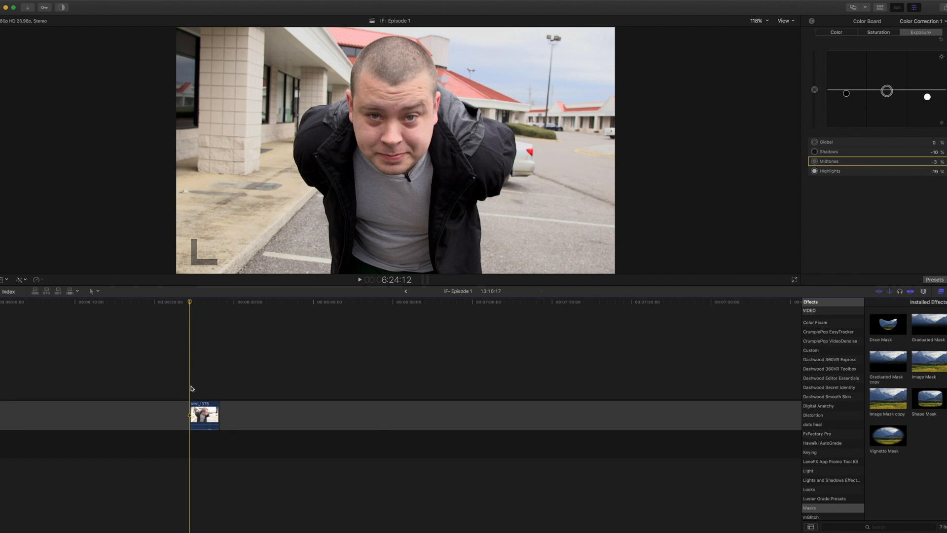
# Step: Apply the Draw Mask effect from the Masks category to the man's clip
pyautogui.click(504, 302)
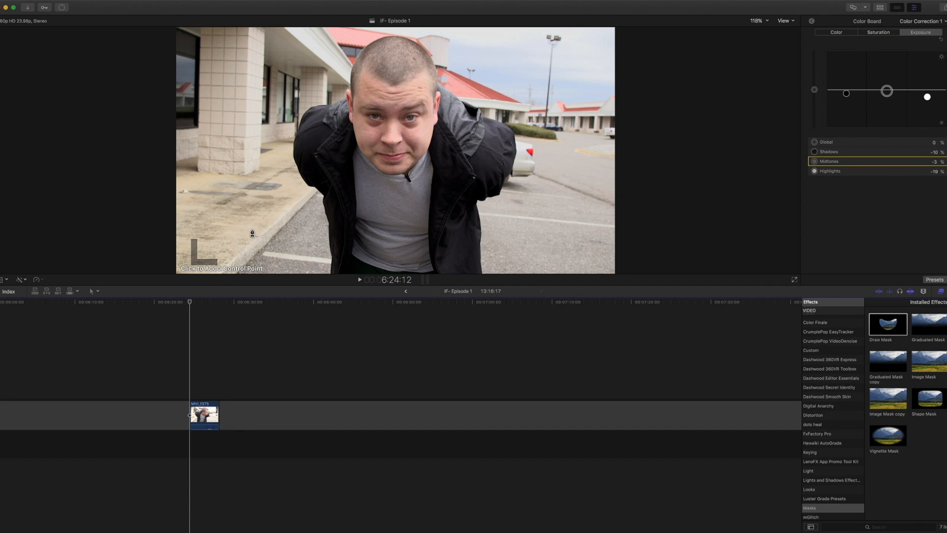
pyautogui.moveTo(331, 272)
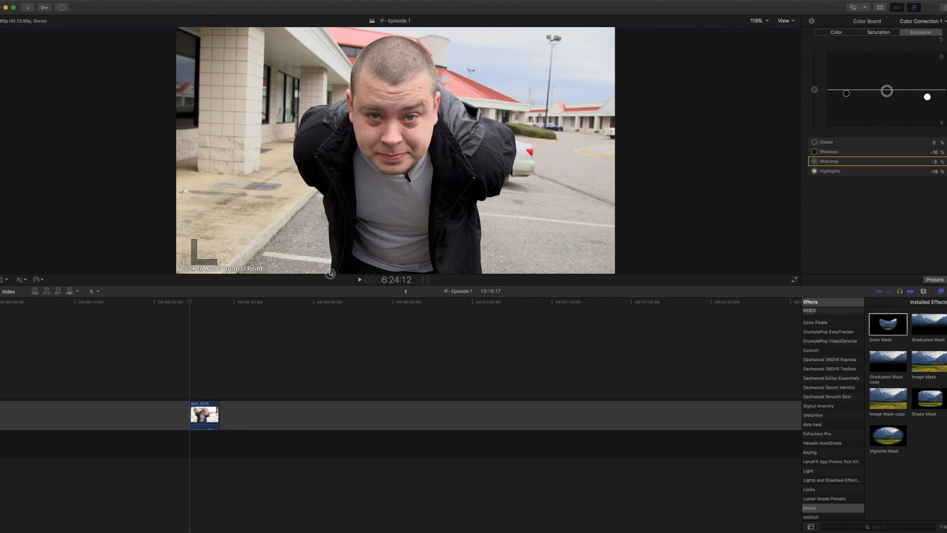
pyautogui.moveTo(332, 269)
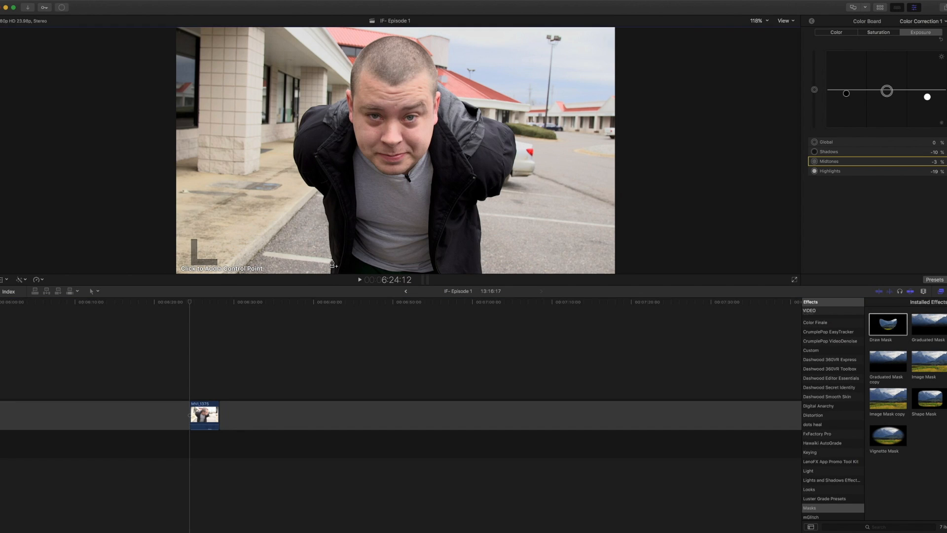
pyautogui.moveTo(329, 236)
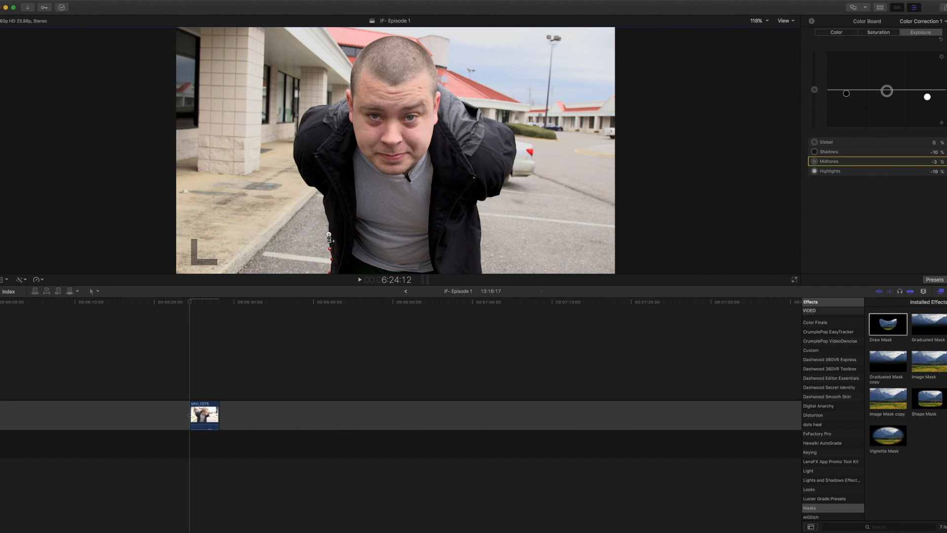
pyautogui.moveTo(324, 211)
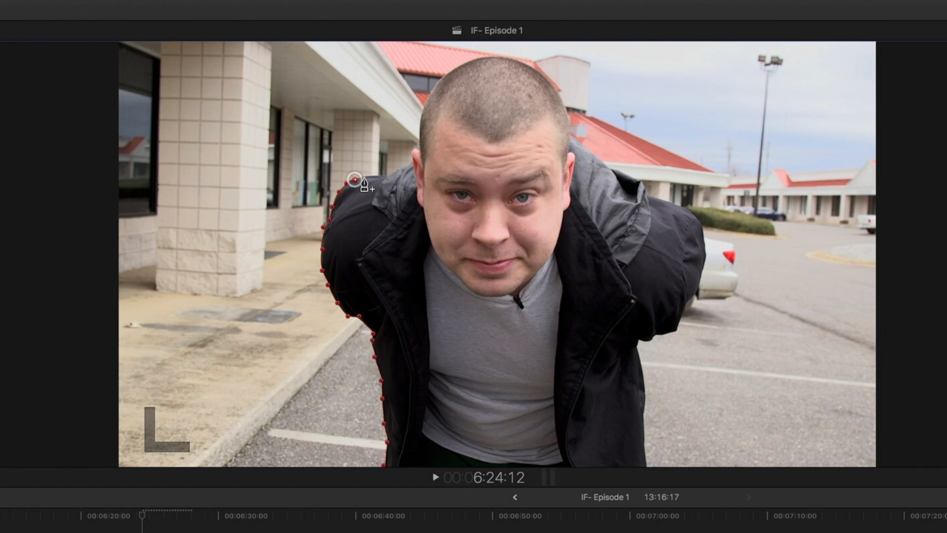
pyautogui.moveTo(391, 181)
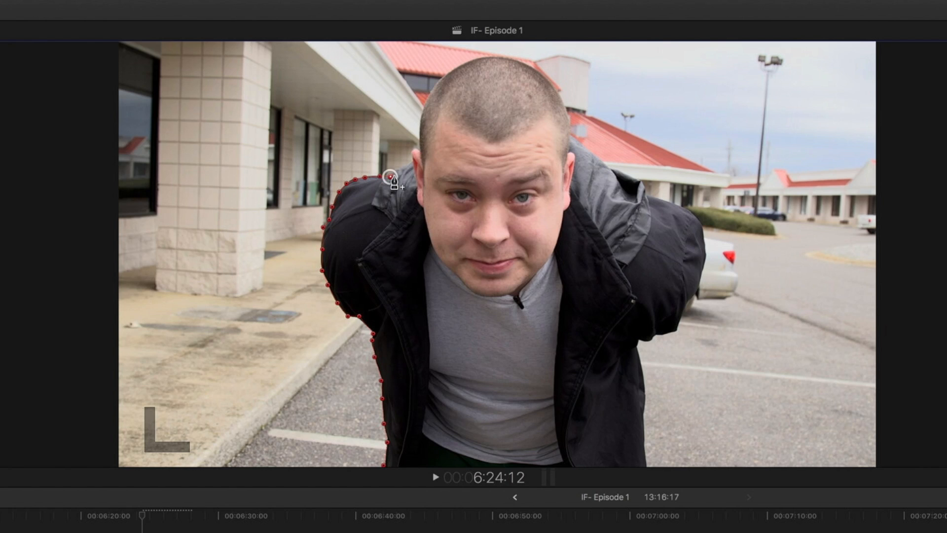
pyautogui.moveTo(406, 172)
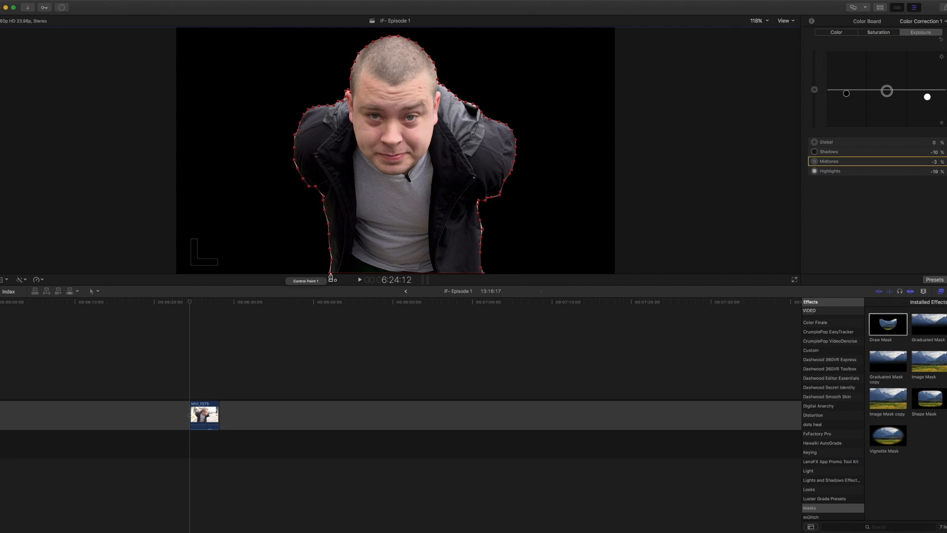
pyautogui.moveTo(329, 214)
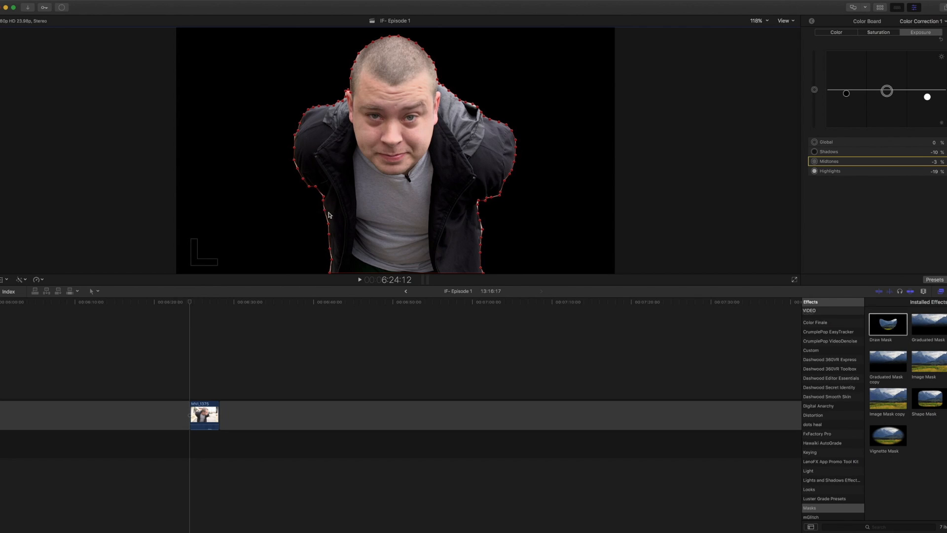
pyautogui.moveTo(322, 195)
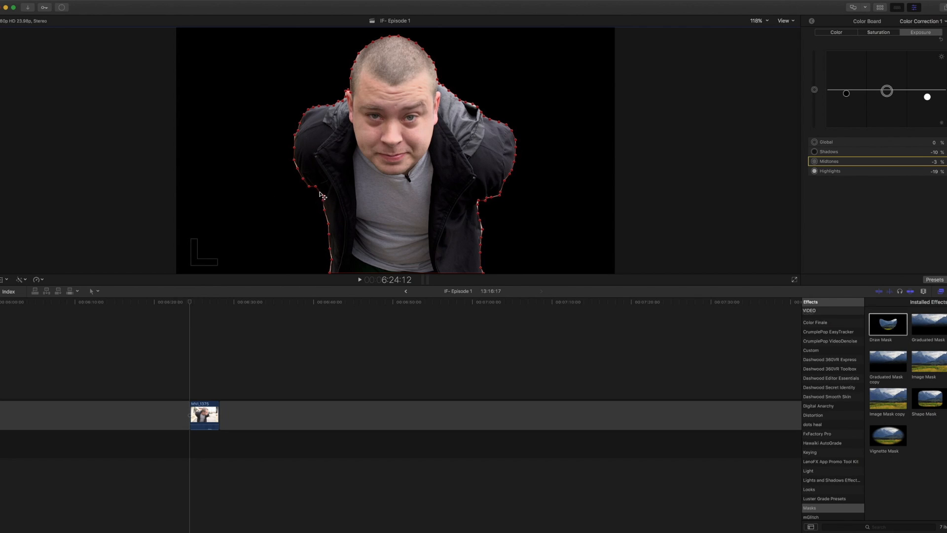
pyautogui.moveTo(667, 63)
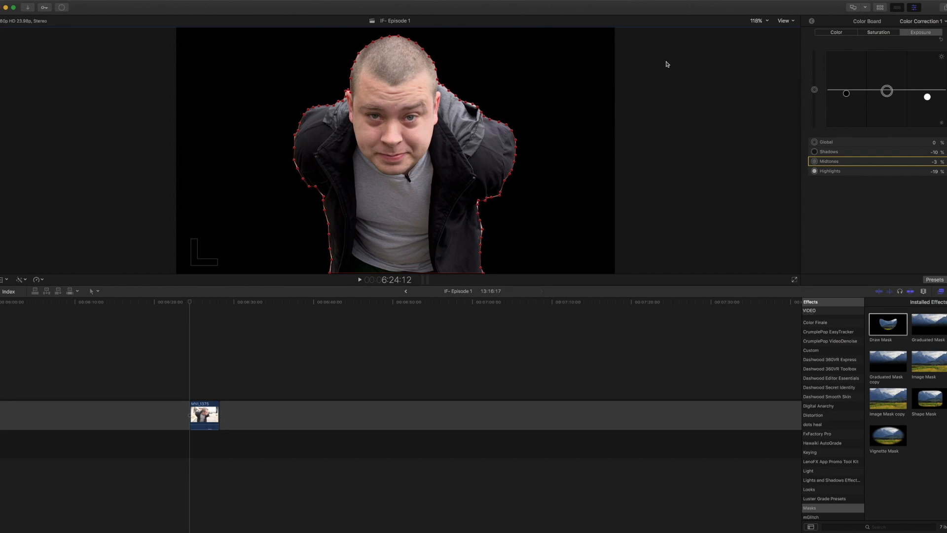
pyautogui.moveTo(474, 107)
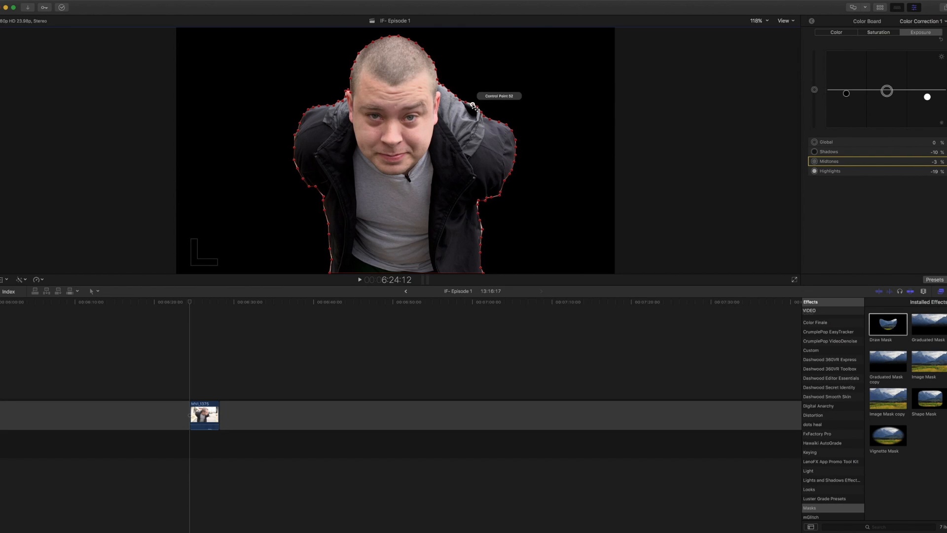
pyautogui.moveTo(808, 20)
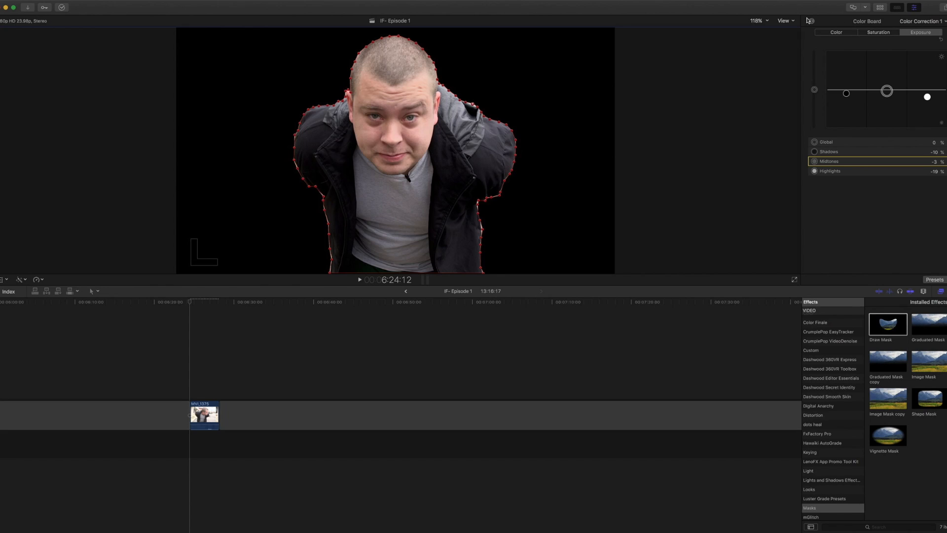
# Step: Show the clip's Draw Mask parameters, with feather at -2, in the Video Inspector
pyautogui.click(810, 21)
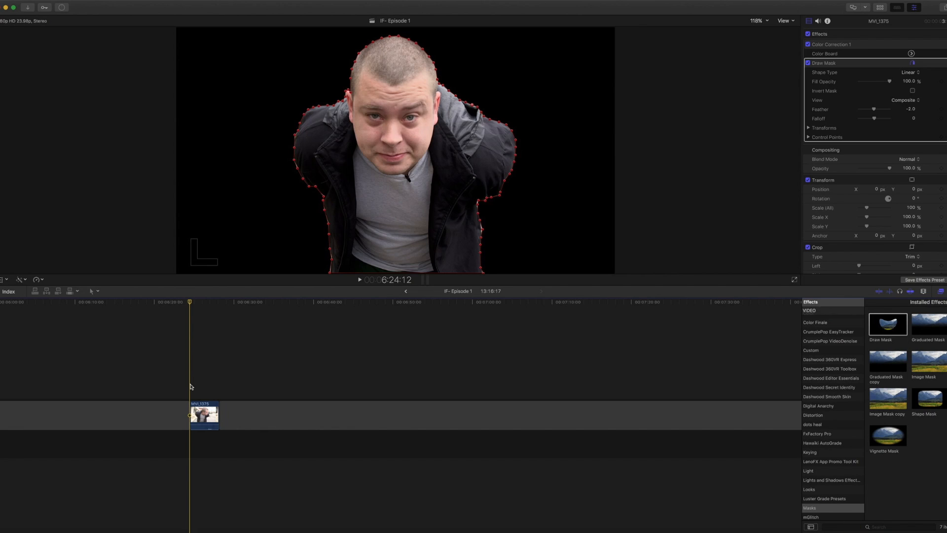
# Step: Play the masked clip and stop, revealing the mask slipping off the moving man
pyautogui.click(358, 279)
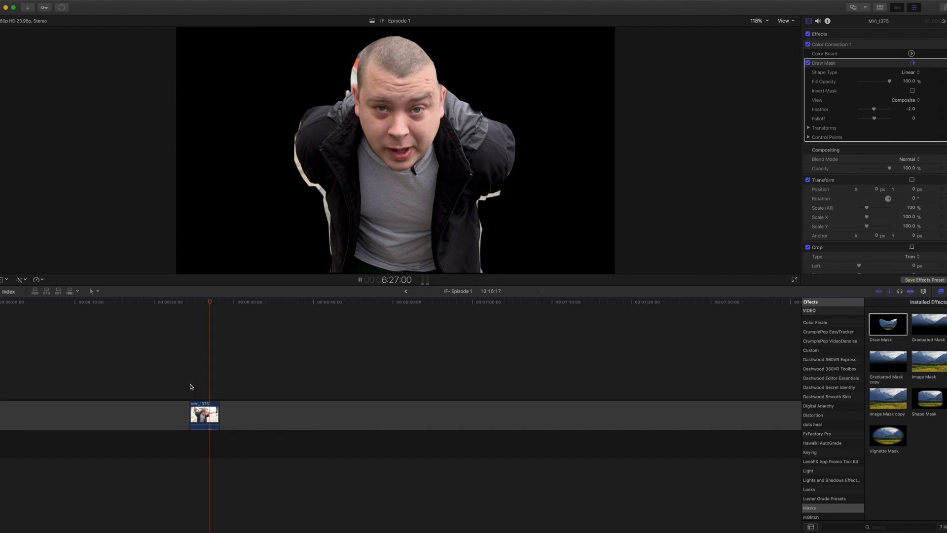
pyautogui.click(359, 279)
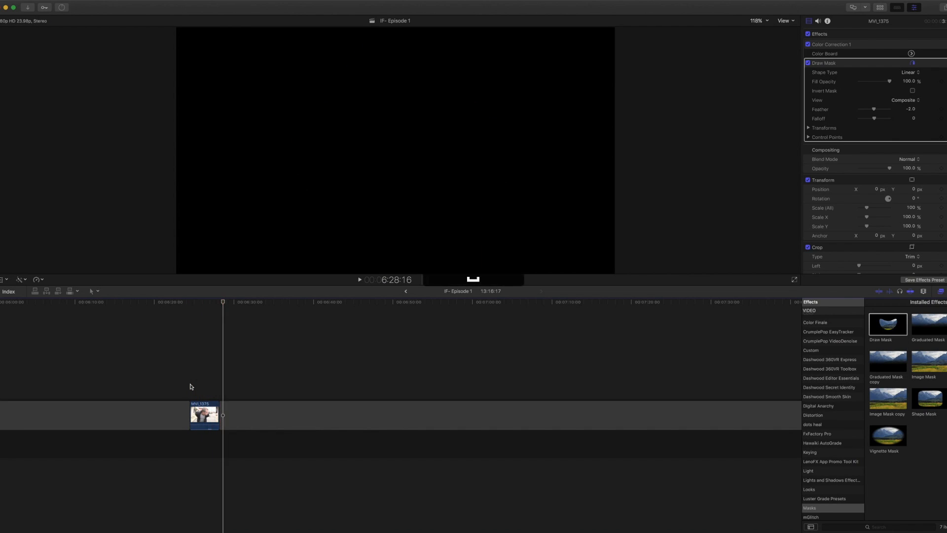
pyautogui.click(359, 279)
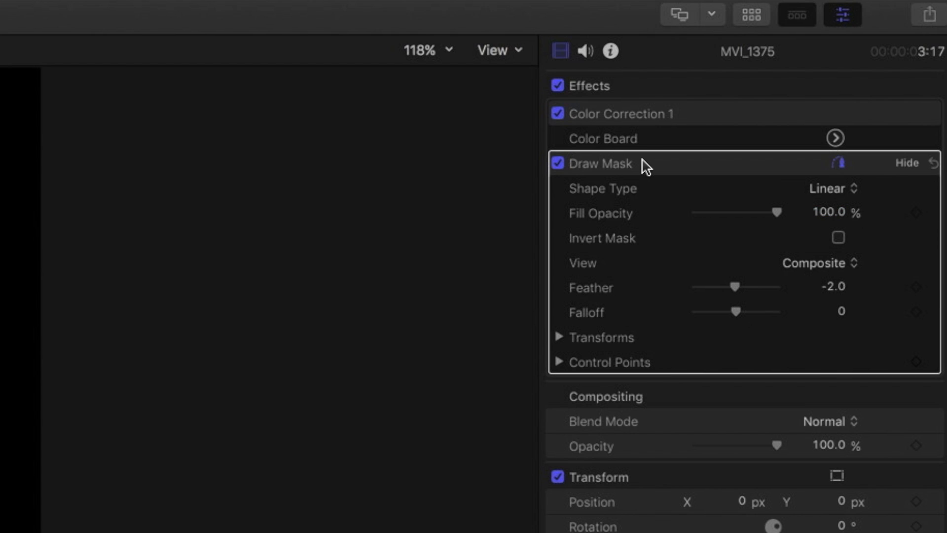
pyautogui.moveTo(591, 352)
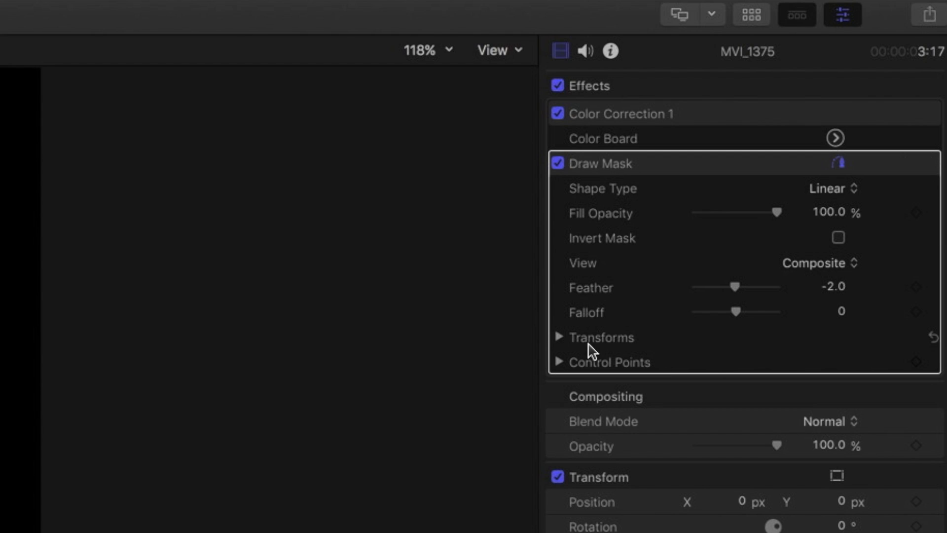
pyautogui.moveTo(838, 374)
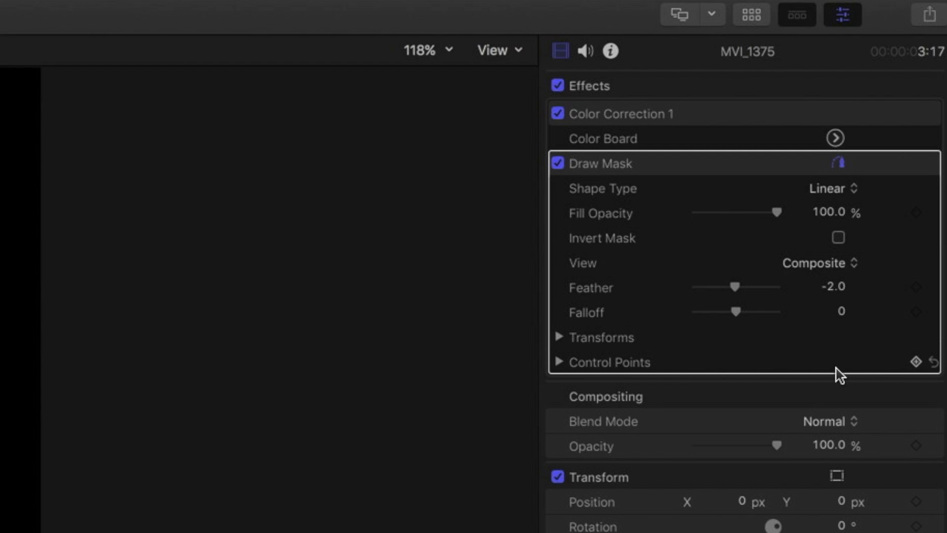
pyautogui.moveTo(918, 371)
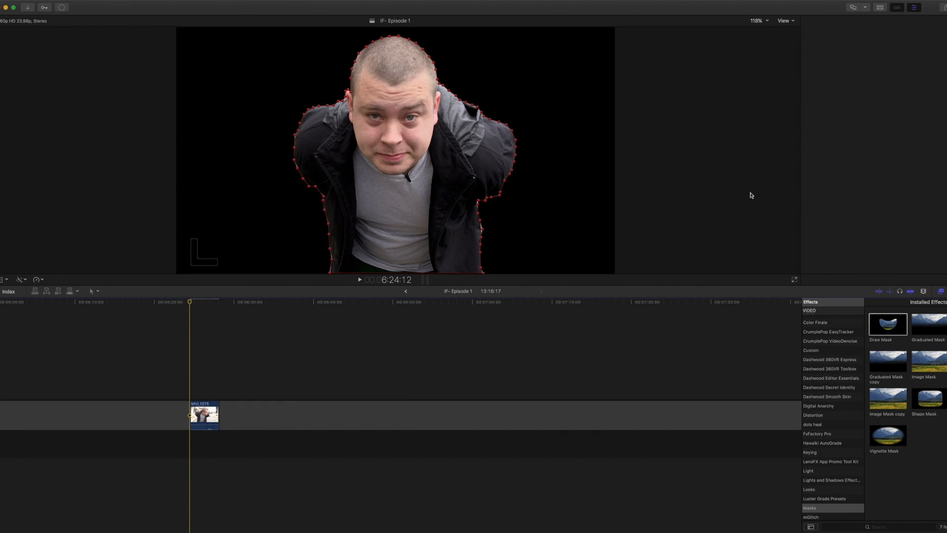
# Step: Select the man's clip in the timeline to show its keyframed mask controls
pyautogui.click(204, 415)
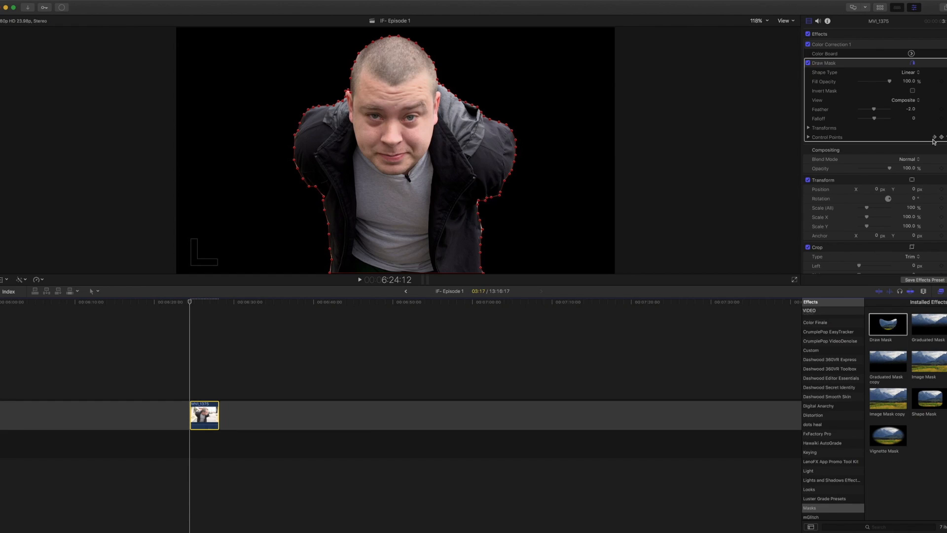
pyautogui.moveTo(336, 229)
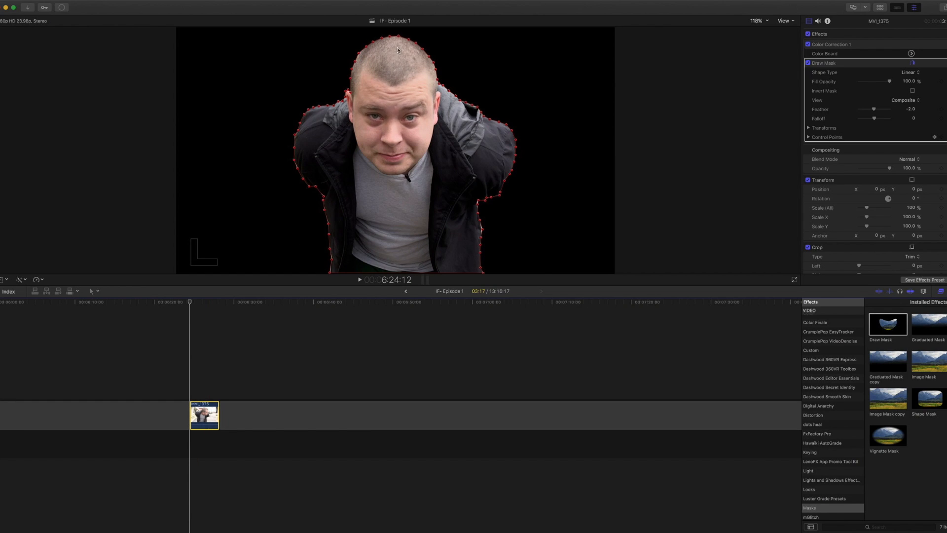
pyautogui.moveTo(428, 156)
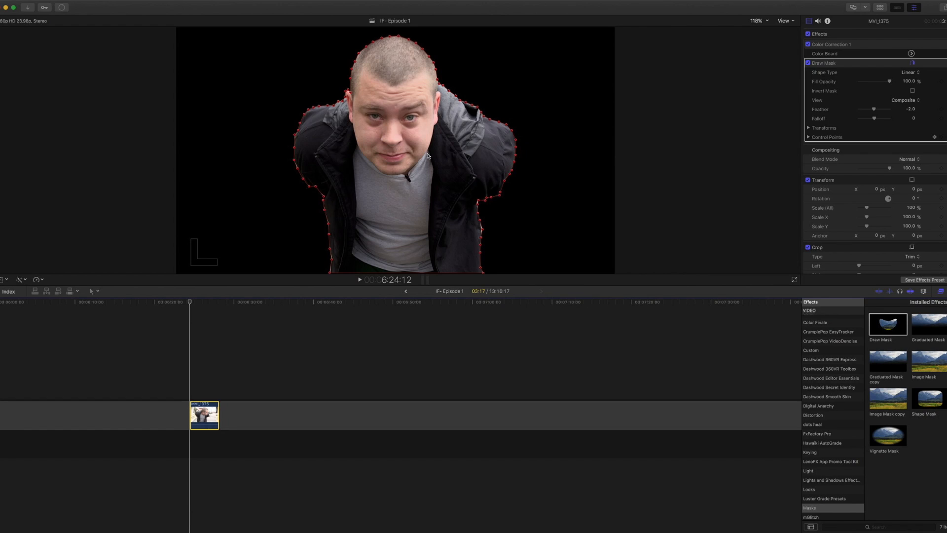
pyautogui.moveTo(393, 160)
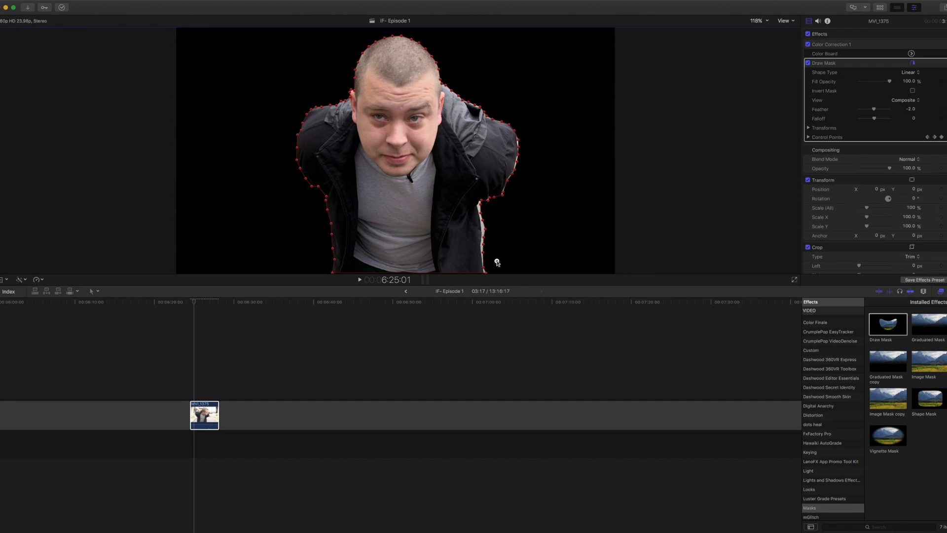
pyautogui.moveTo(487, 225)
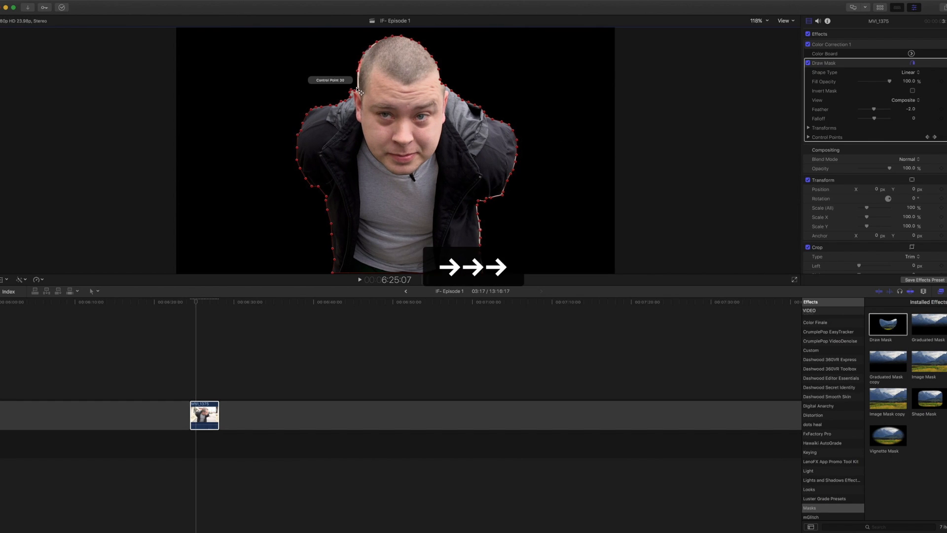
# Step: Drag a mask control point up onto the man's head edge at a later frame
pyautogui.moveTo(358, 90); pyautogui.dragTo(376, 43)
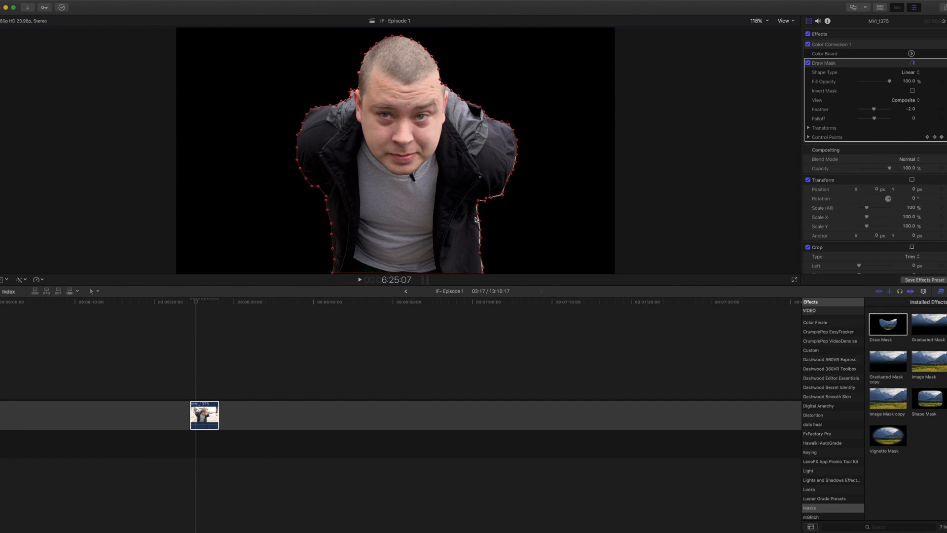
pyautogui.moveTo(477, 222)
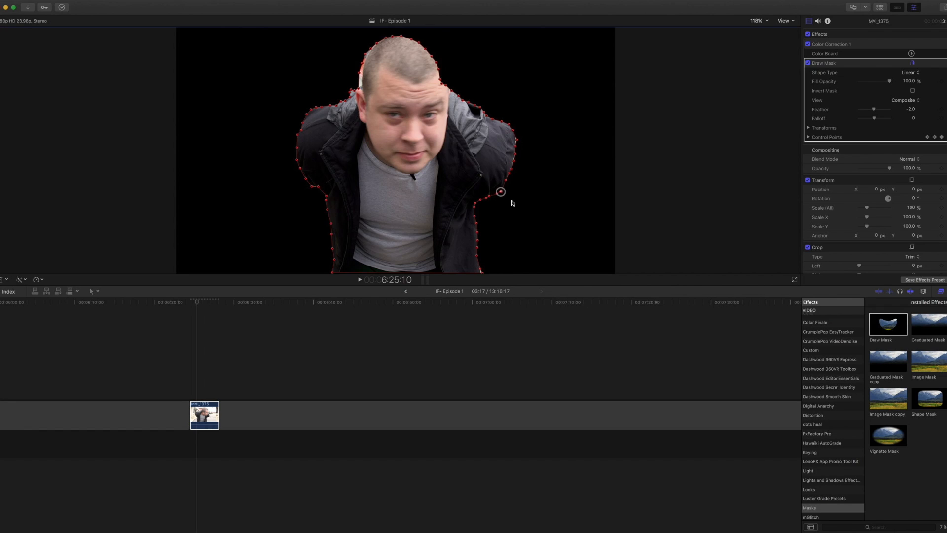
pyautogui.moveTo(359, 91)
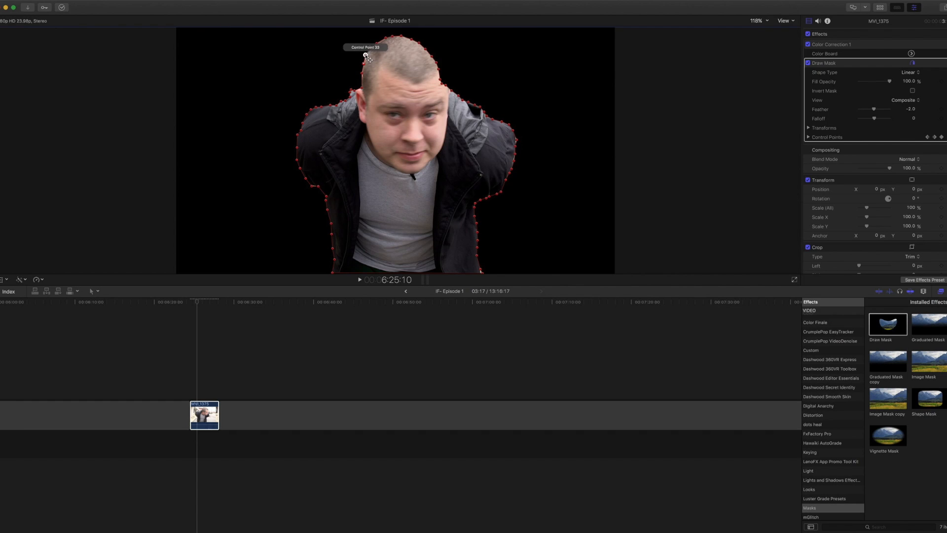
pyautogui.moveTo(578, 133)
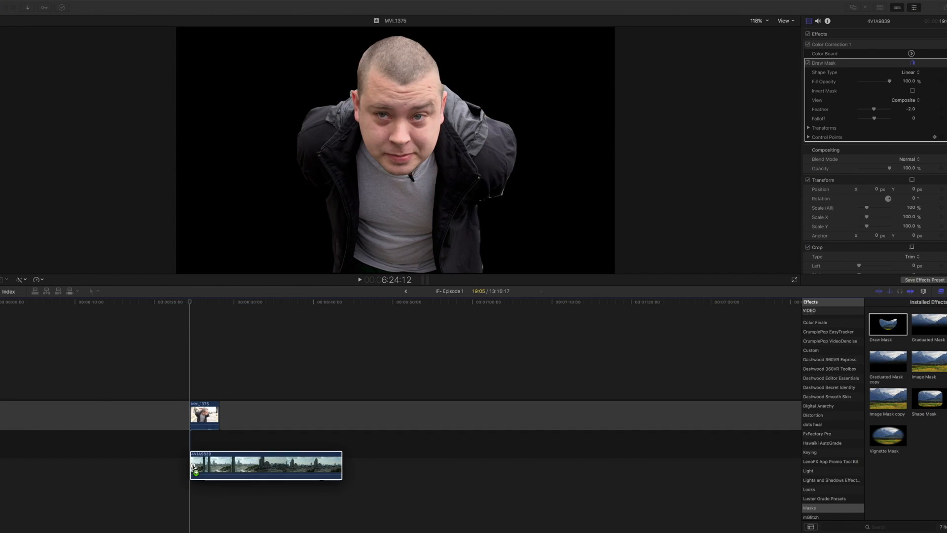
# Step: Place the city skyline clip beneath the man's masked clip in the timeline
pyautogui.click(266, 474)
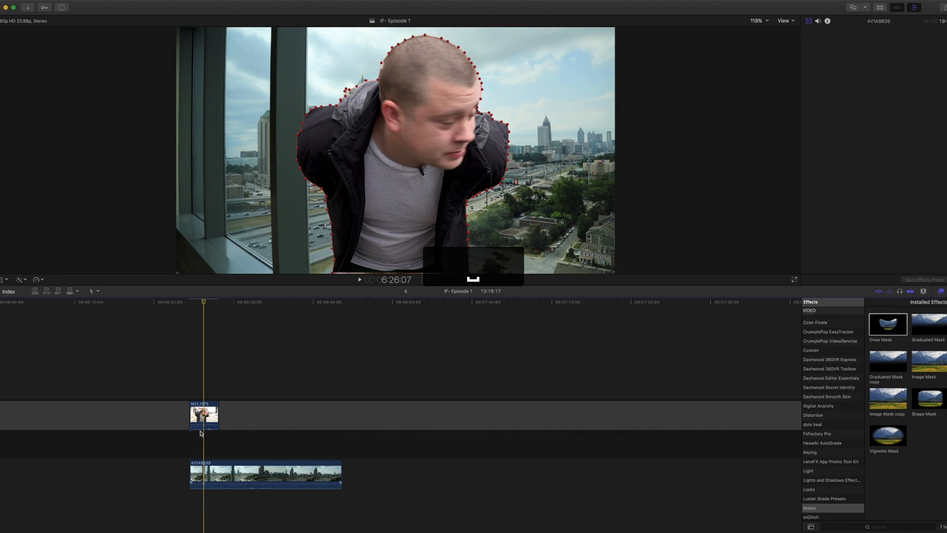
# Step: Select the man's clip and soften its mask with Feather -13 and Falloff -100
pyautogui.click(204, 414)
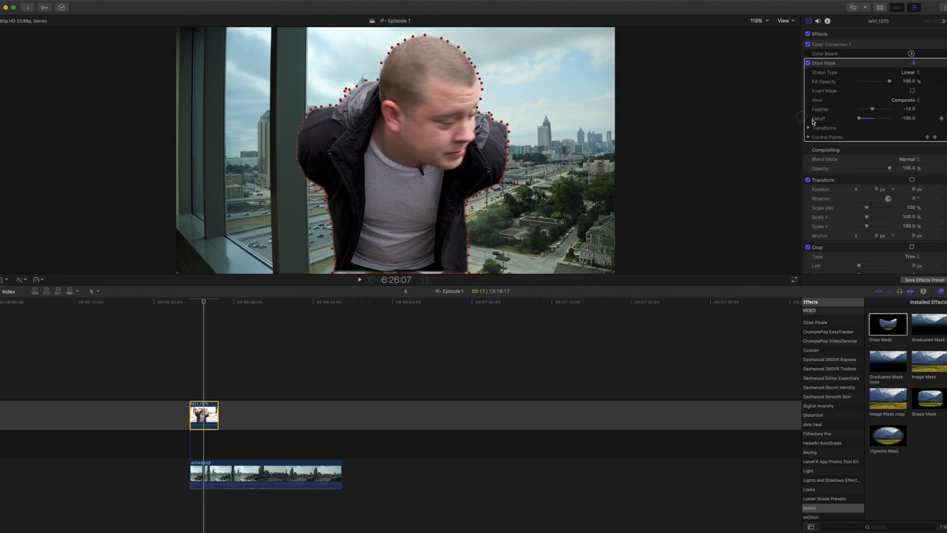
pyautogui.click(360, 280)
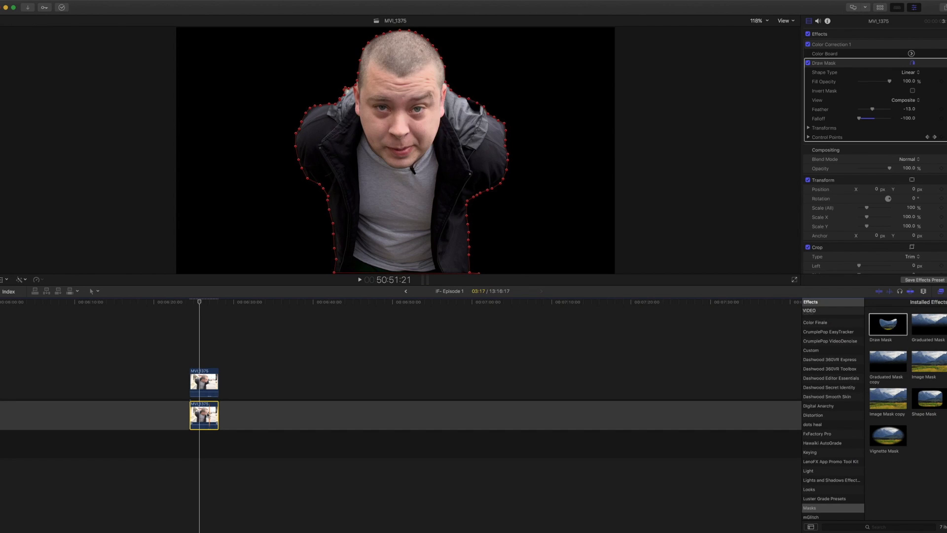
# Step: Select the lower copy of the man's clip and uncheck its Draw Mask
pyautogui.click(203, 382)
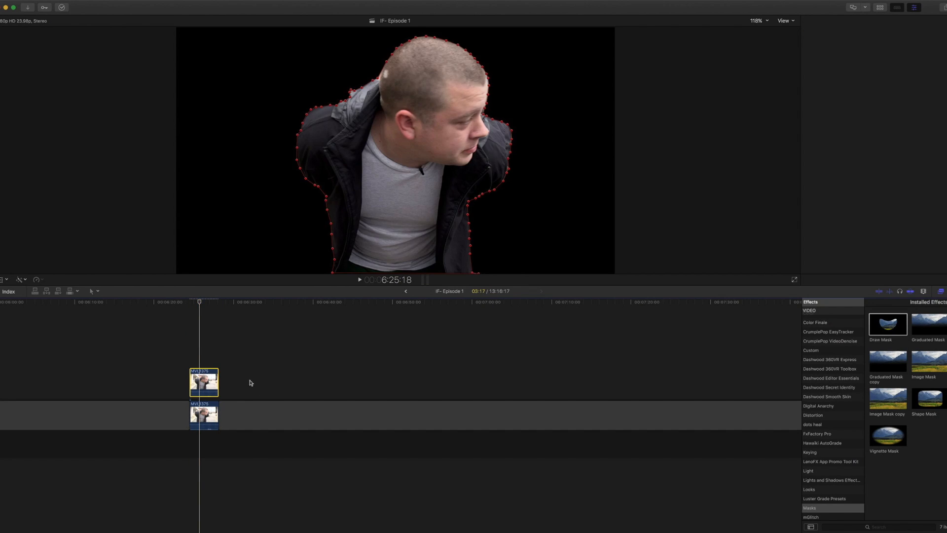
pyautogui.click(203, 414)
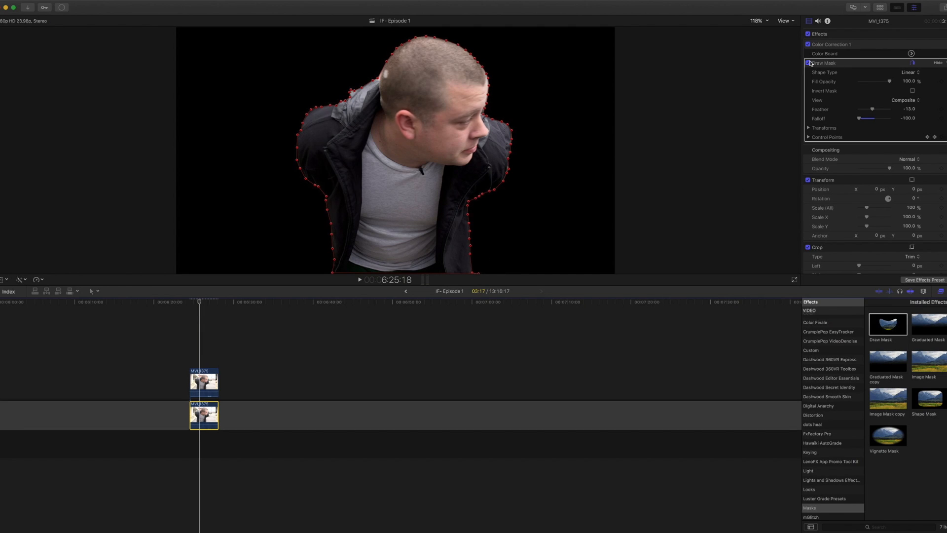
pyautogui.click(808, 62)
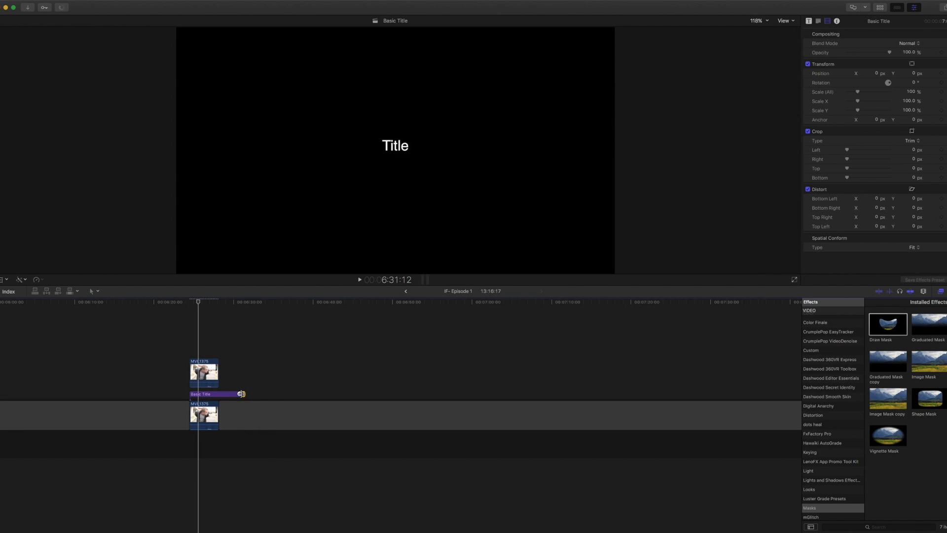
# Step: Replace the Basic Title placeholder text with 'HELLO WORLD'
pyautogui.click(204, 393)
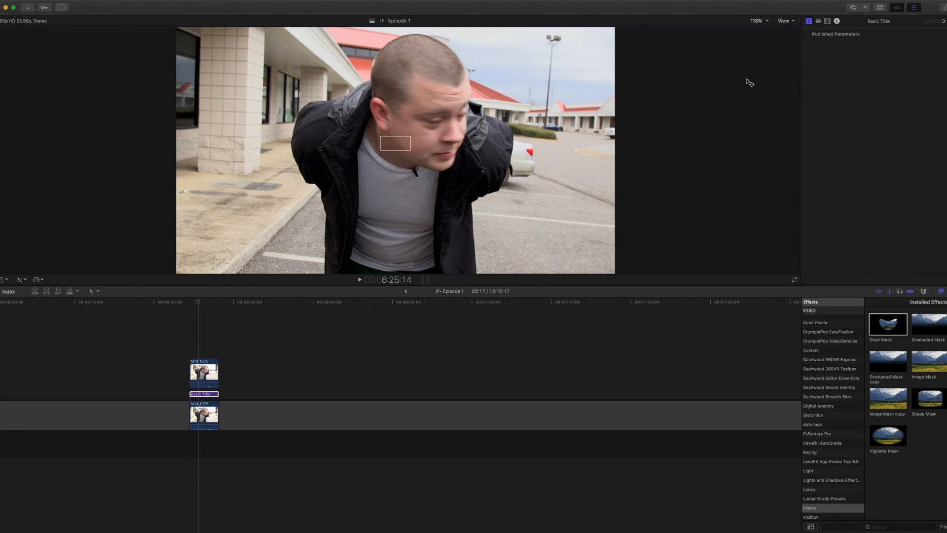
pyautogui.click(808, 21)
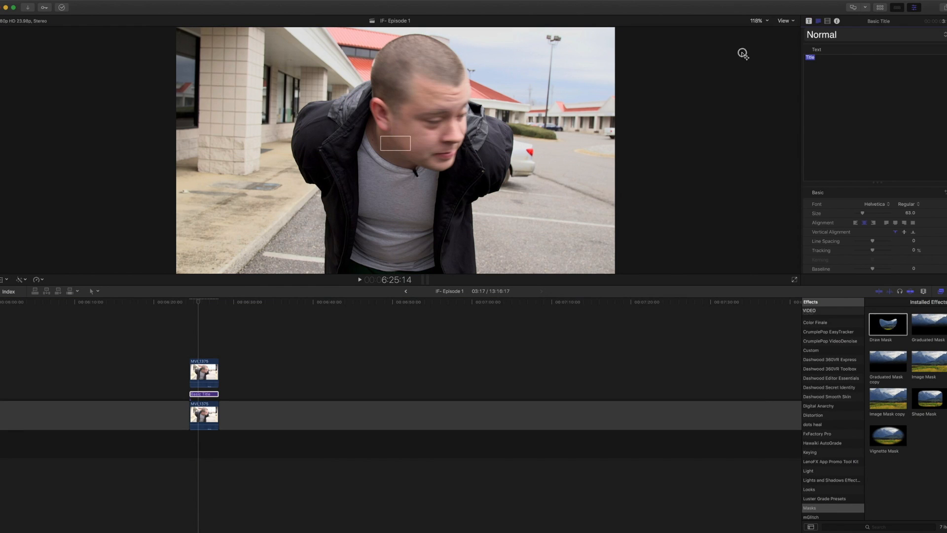
pyautogui.write('H')
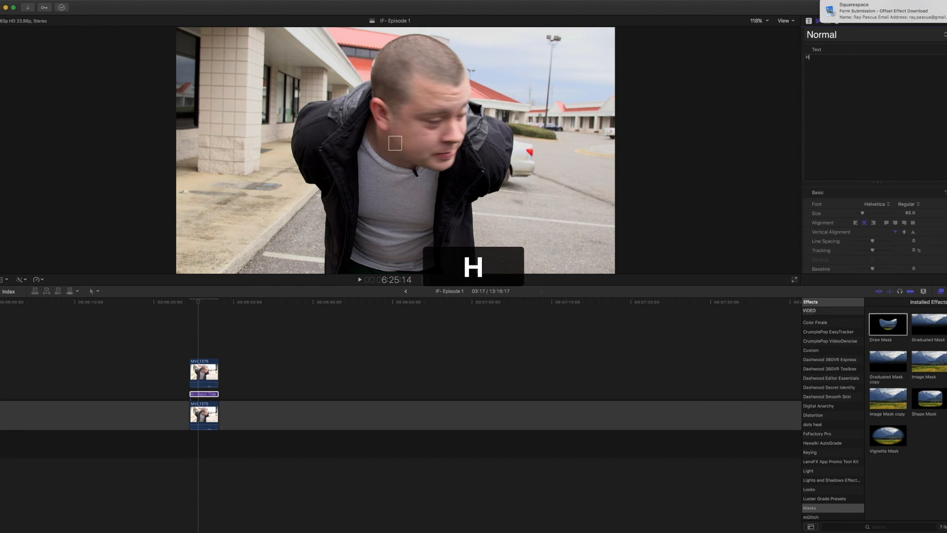
pyautogui.write('ELLO')
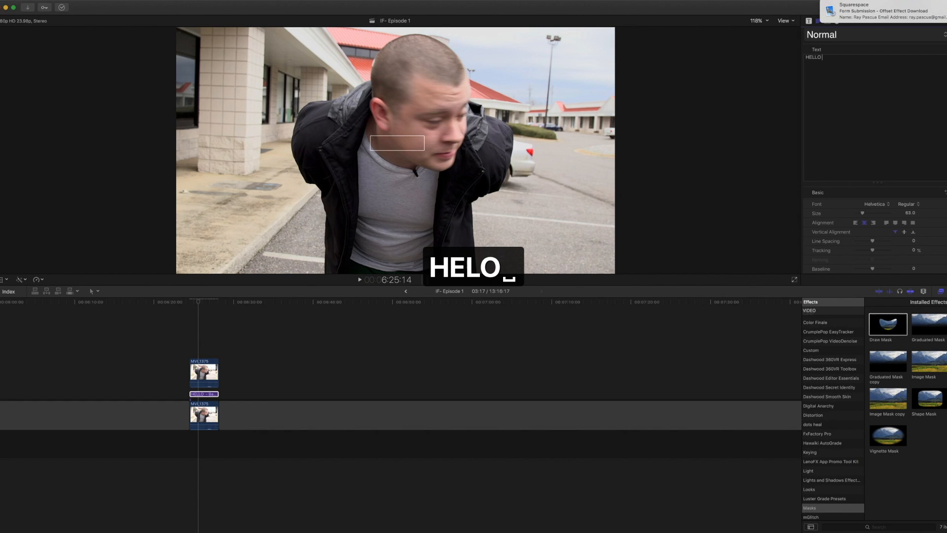
pyautogui.write('WORLD')
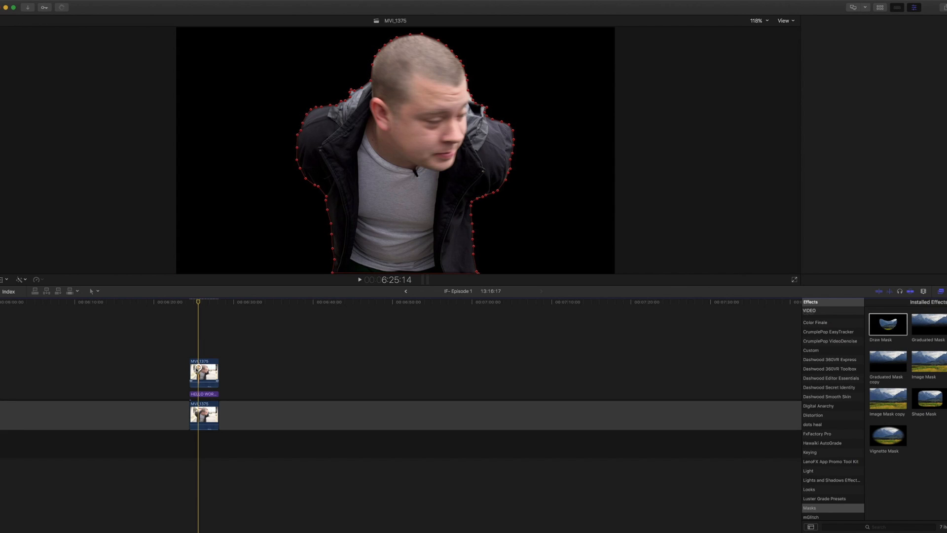
pyautogui.click(203, 371)
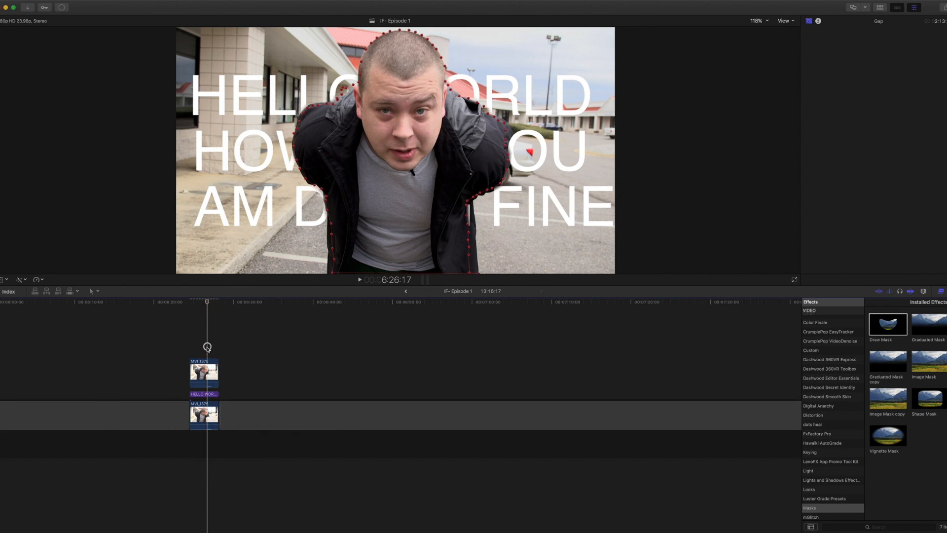
# Step: Select the top masked copy and undo four stray mask changes with Cmd-Z
pyautogui.click(204, 370)
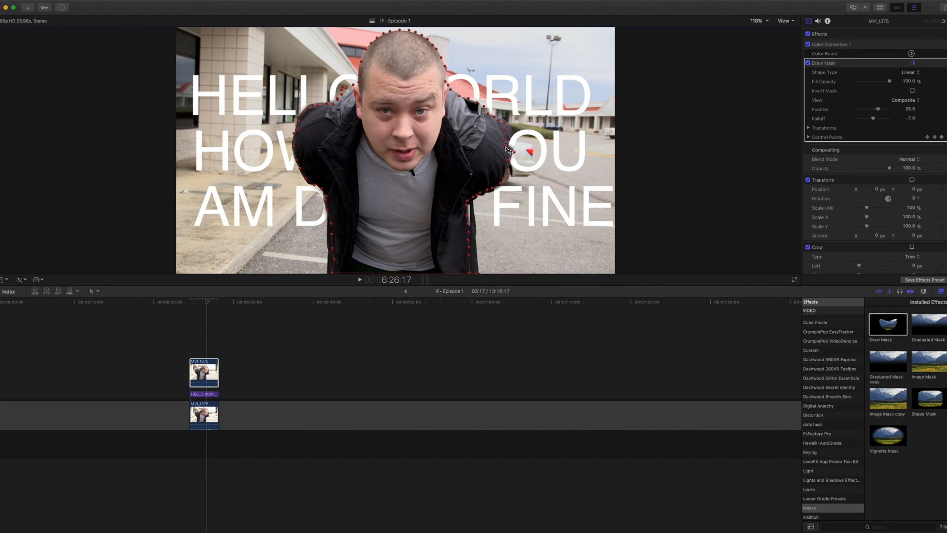
pyautogui.moveTo(506, 140)
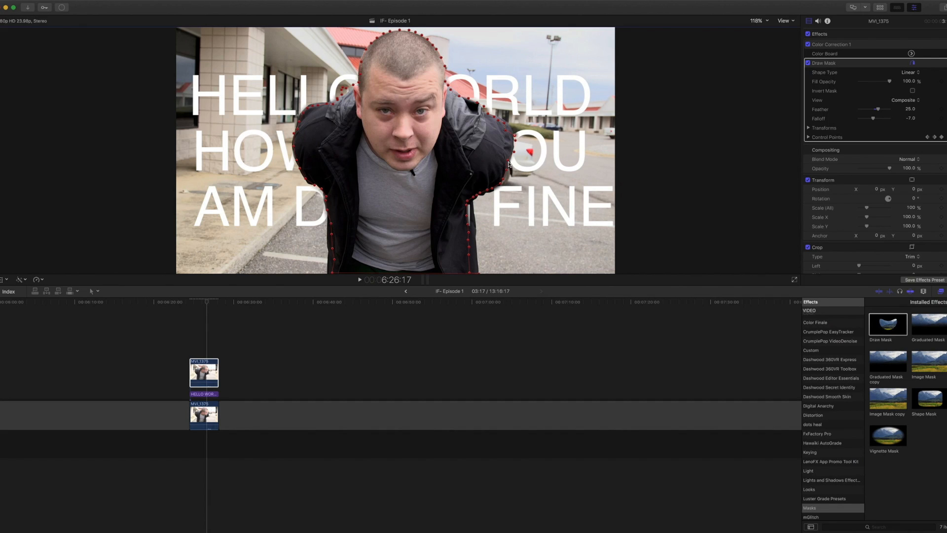
pyautogui.moveTo(301, 160)
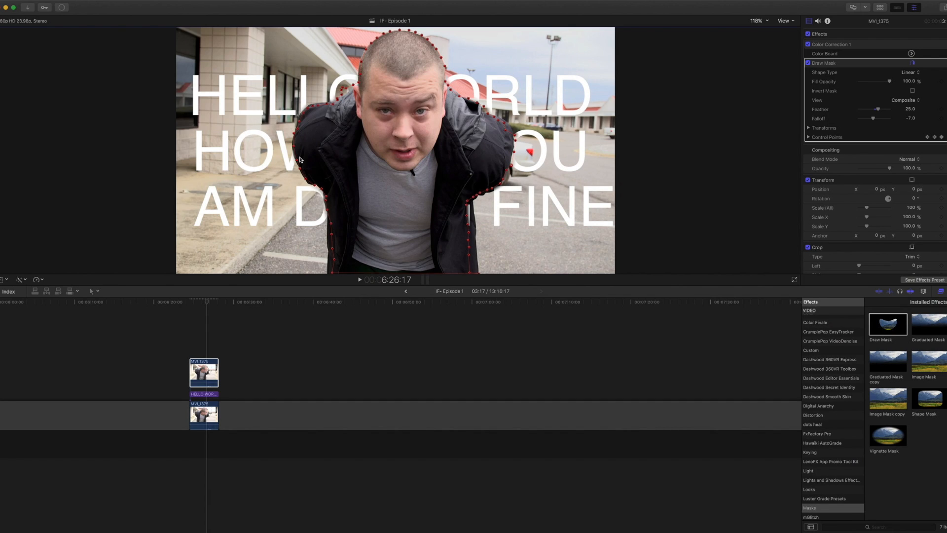
pyautogui.moveTo(299, 161)
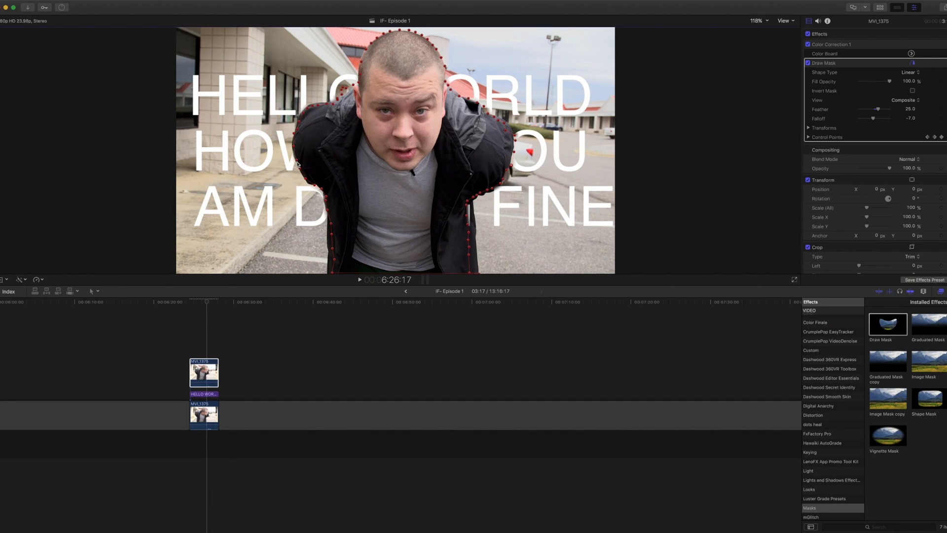
pyautogui.moveTo(463, 210)
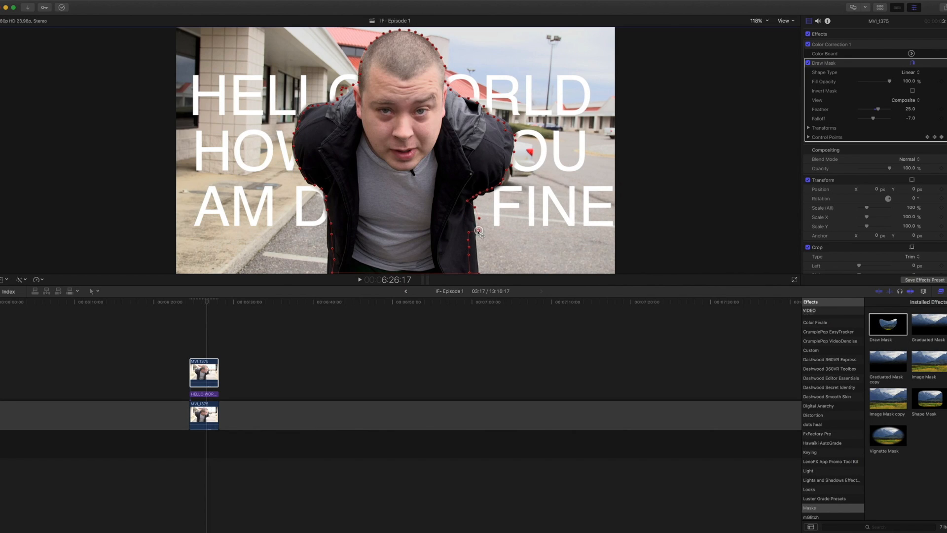
pyautogui.press('cmd+z')
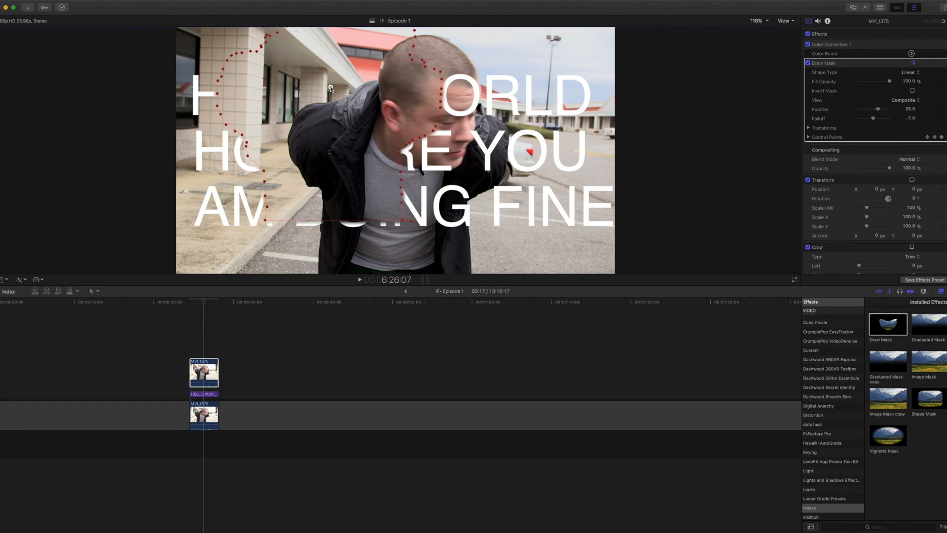
pyautogui.press('cmd+z')
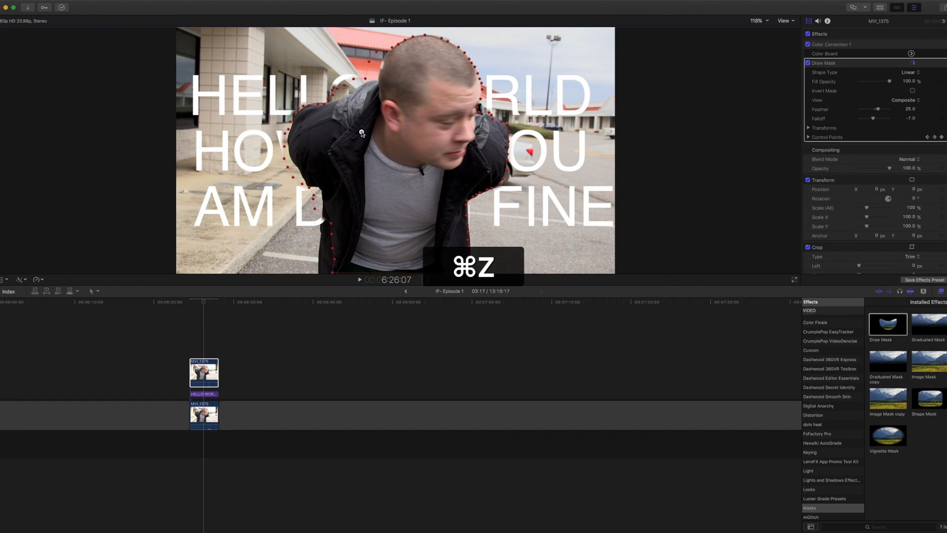
pyautogui.press('cmd+z')
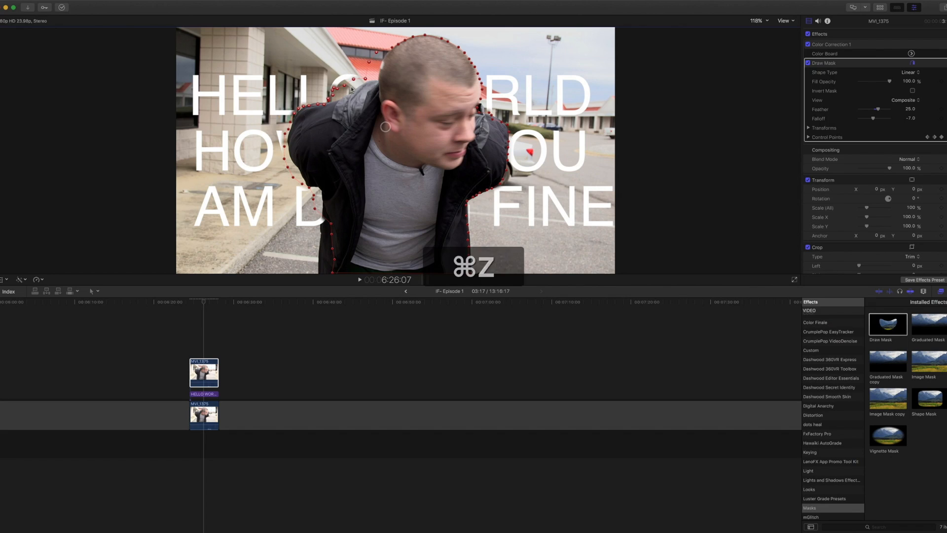
pyautogui.press('cmd+z')
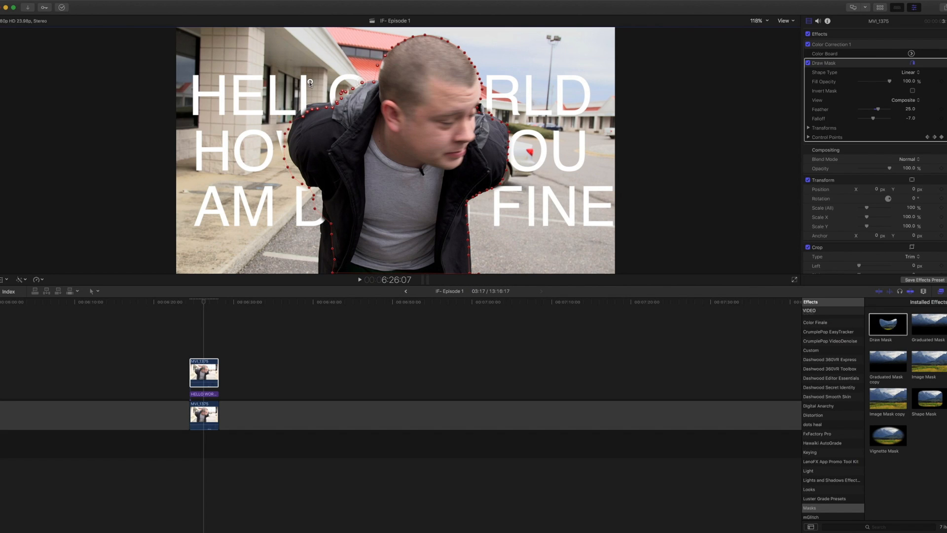
pyautogui.moveTo(264, 77)
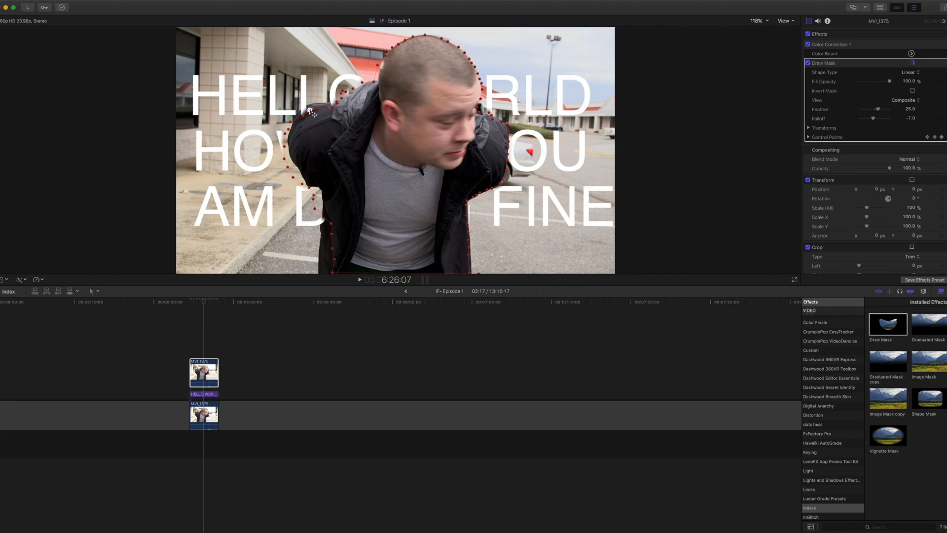
pyautogui.moveTo(302, 118)
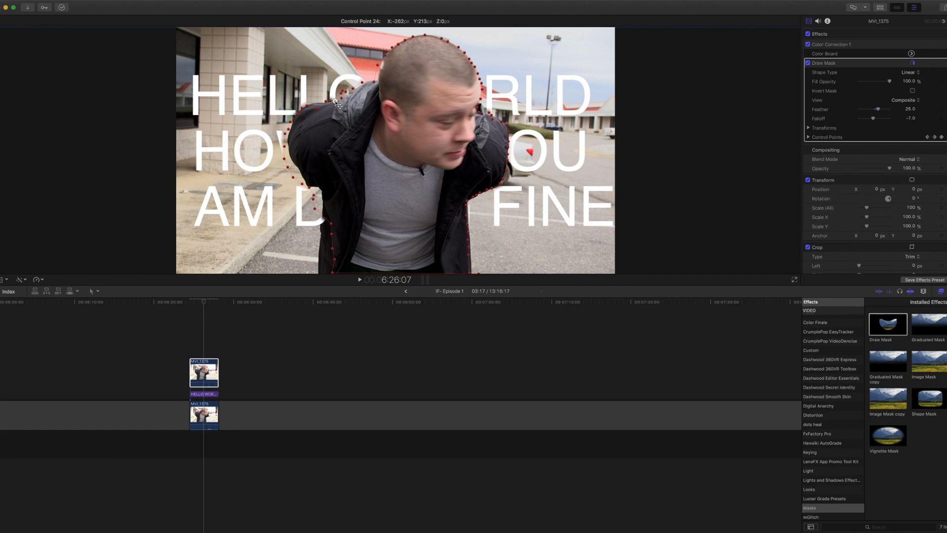
pyautogui.moveTo(589, 198)
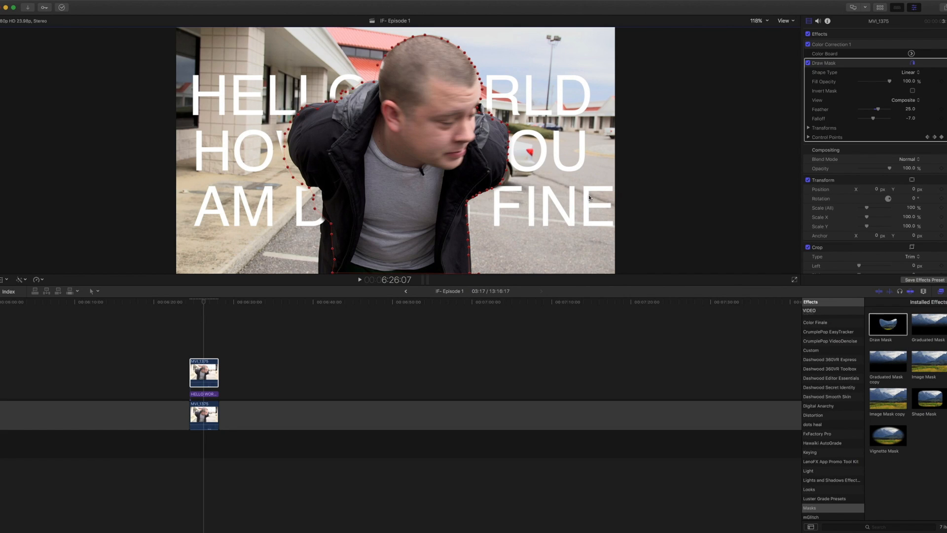
pyautogui.moveTo(332, 228)
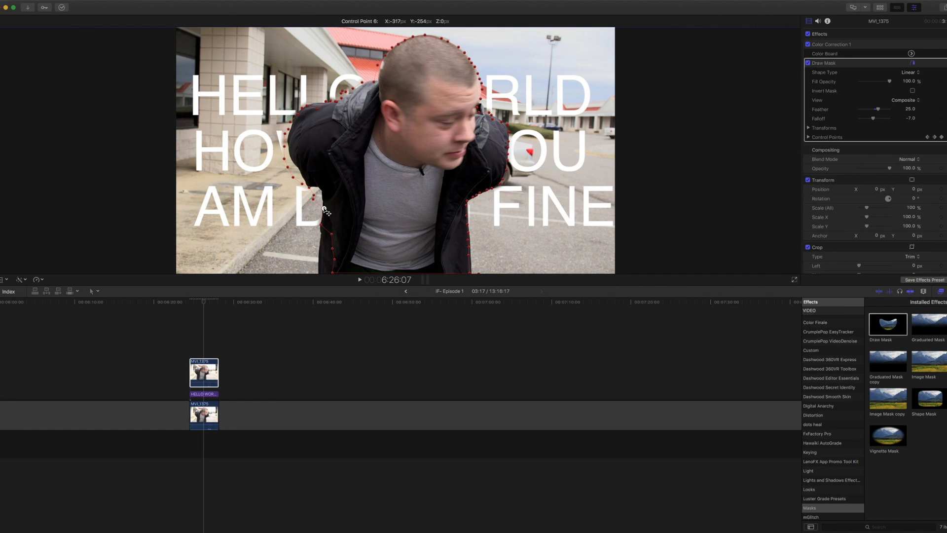
pyautogui.moveTo(320, 208)
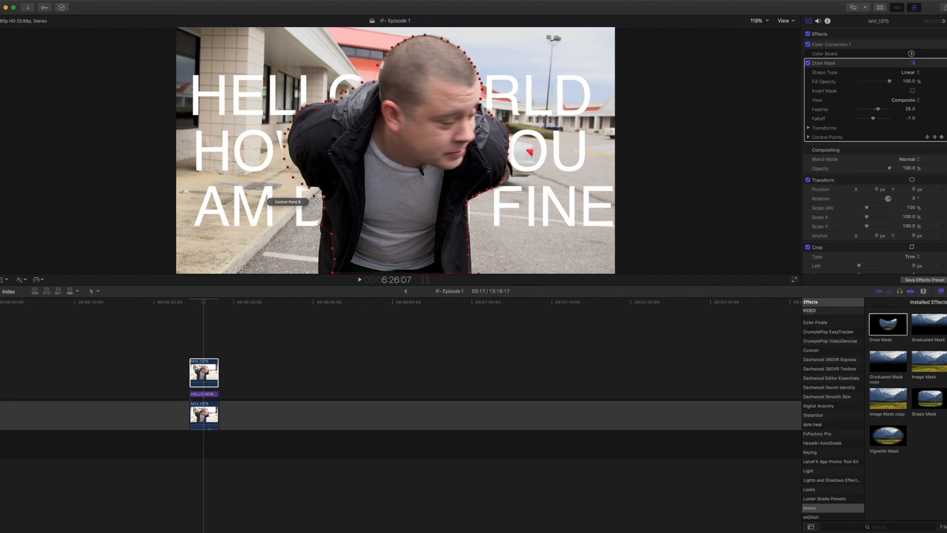
pyautogui.moveTo(271, 150)
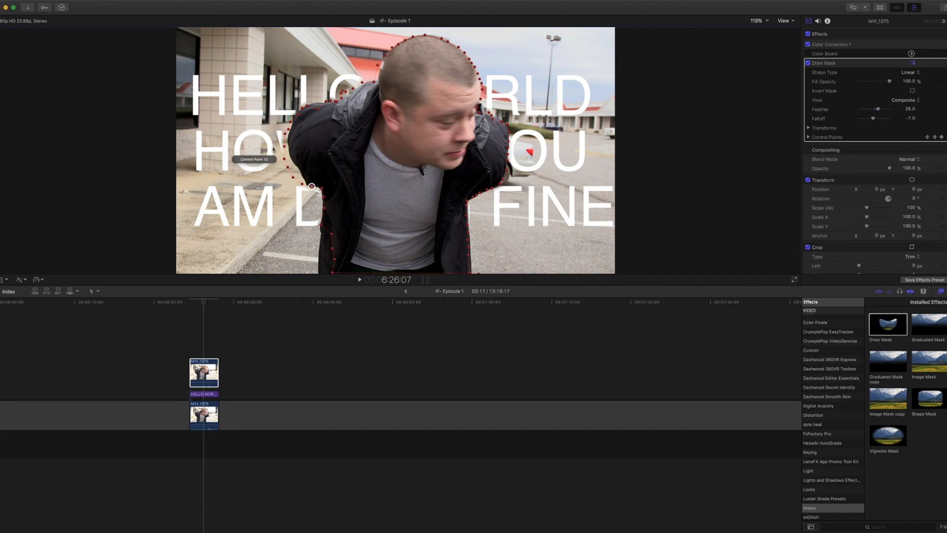